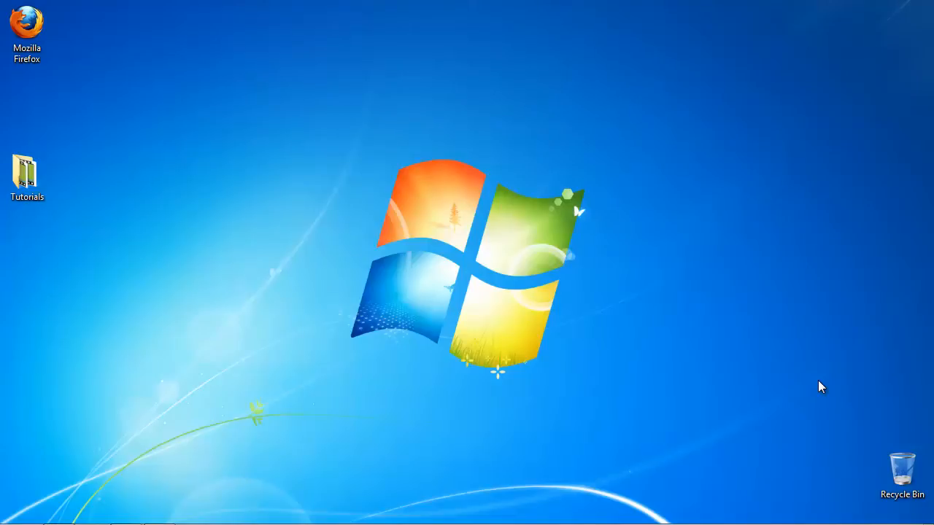
- Go from the Skype My account page to the Manage features page
left_click(60, 507)
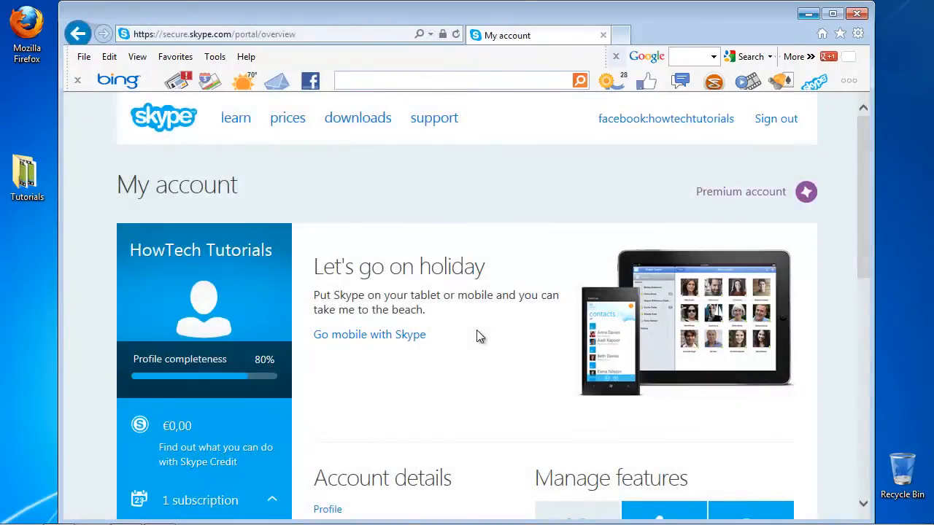
scroll("down", 3)
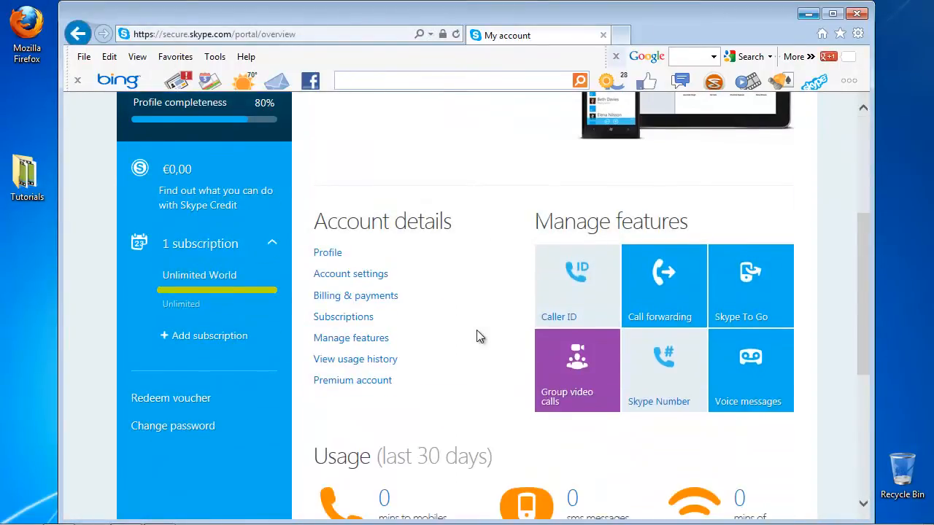
left_click(350, 339)
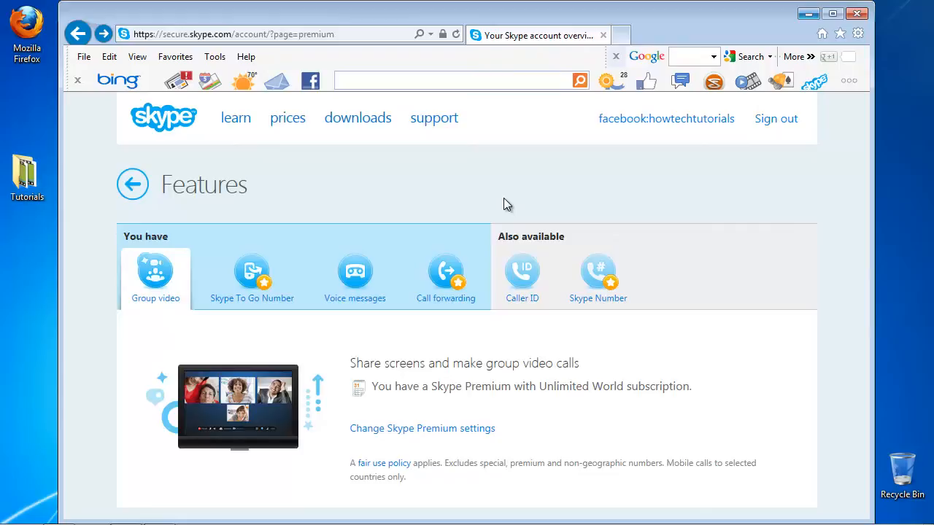
- Activate free voice messages from the Voice messages feature tab
left_click(354, 274)
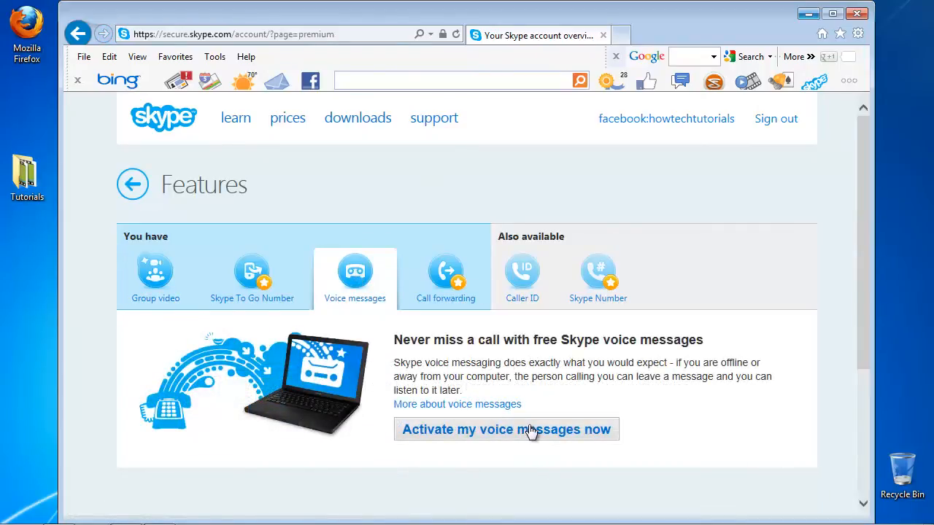
left_click(505, 429)
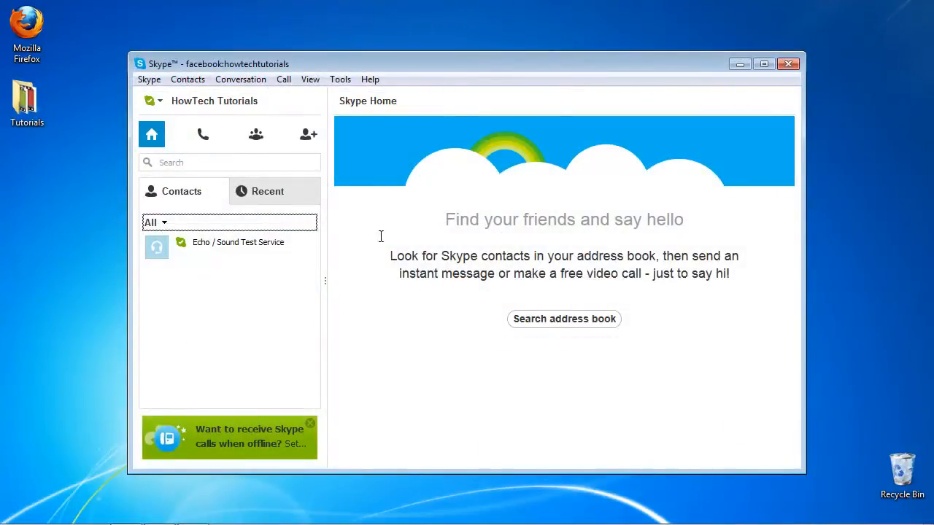
- Enable 'Receive unanswered calls as a voice message' in Options > Voice messages and save
left_click(340, 78)
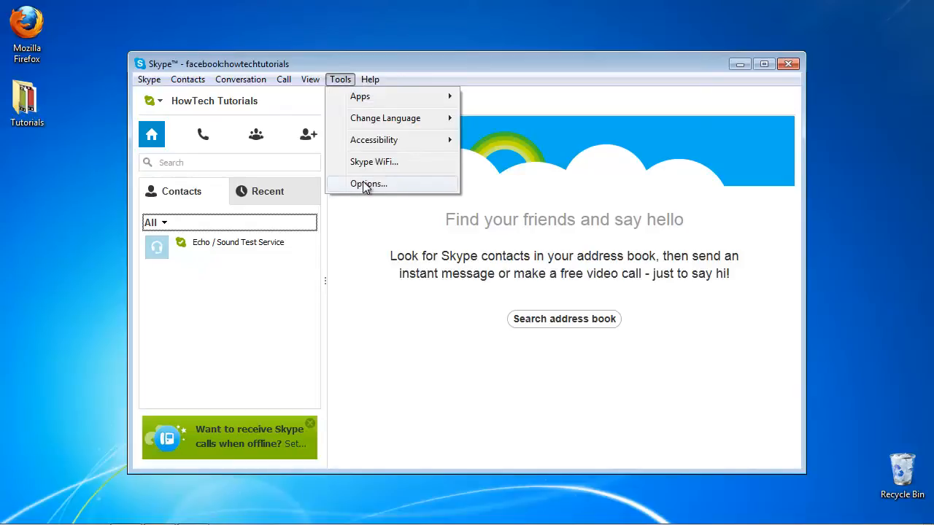
left_click(368, 184)
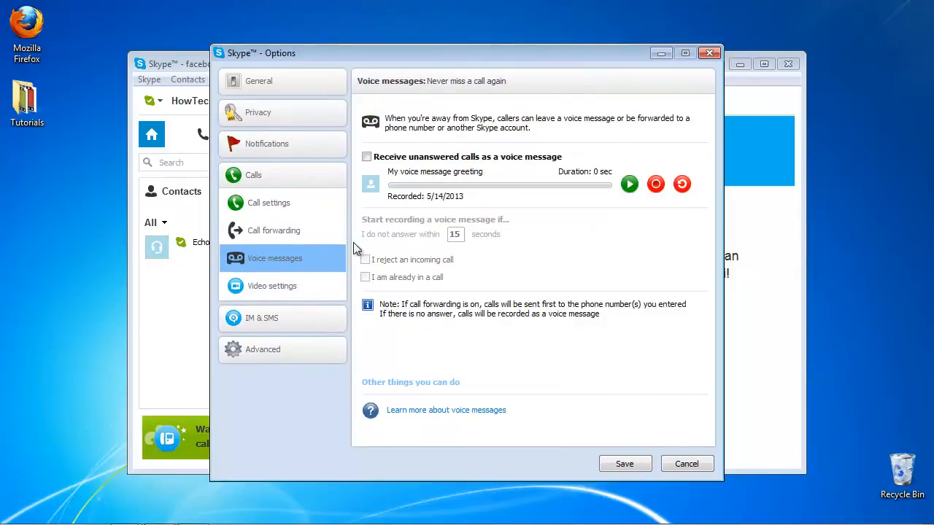
left_click(366, 156)
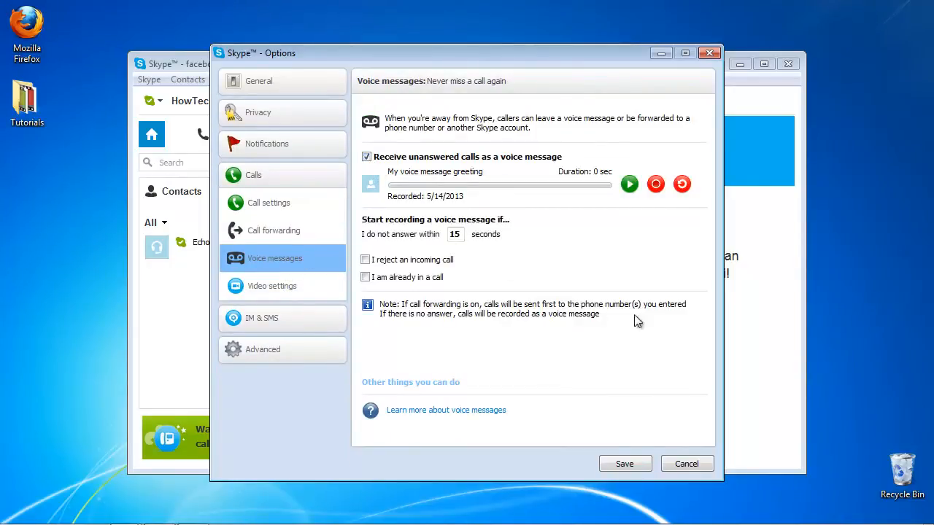
mouse_move(692, 353)
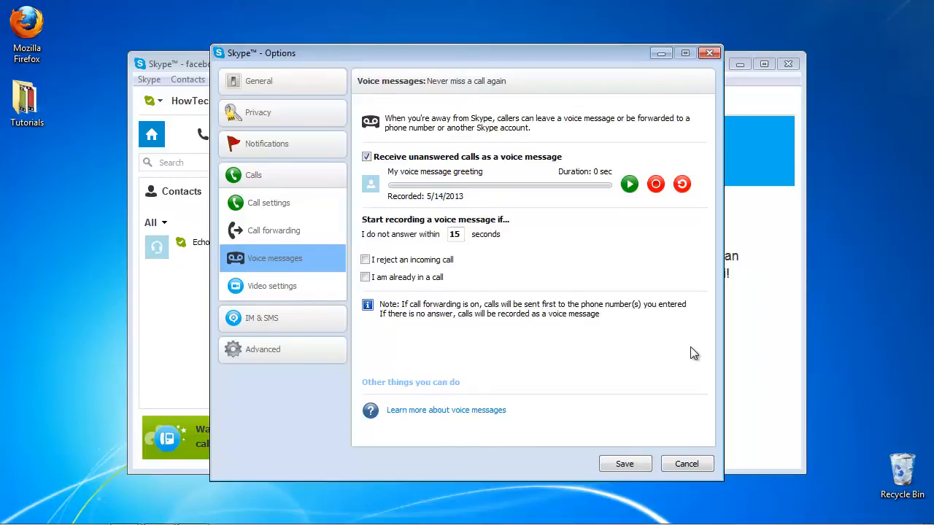
mouse_move(625, 473)
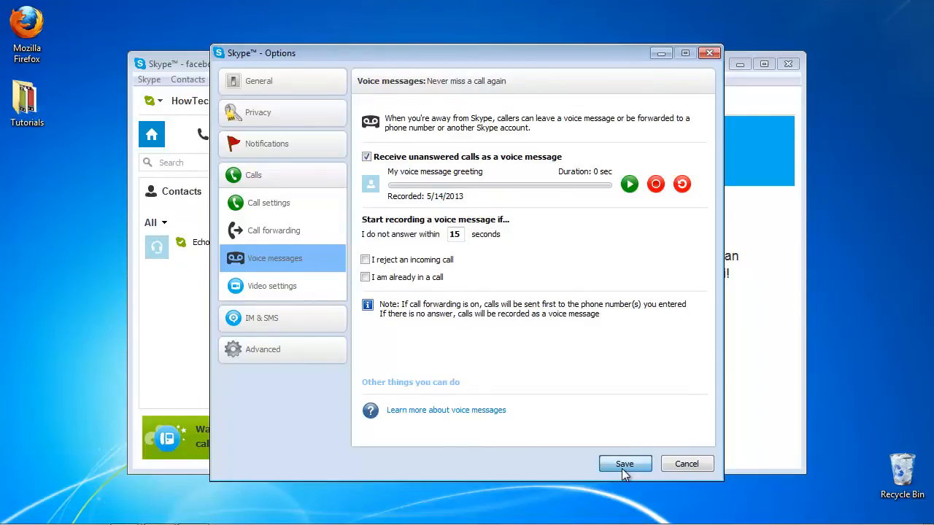
left_click(624, 464)
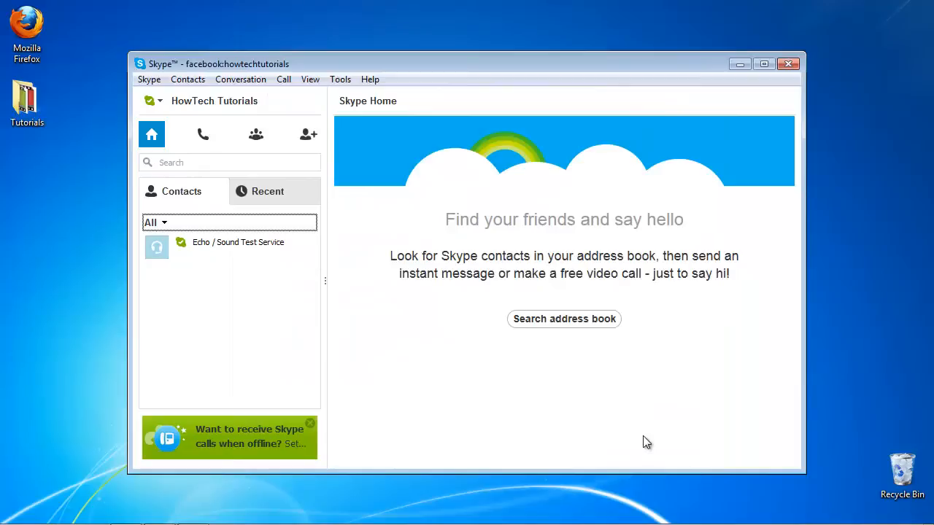
- Close the Skype main window, leaving the Windows desktop
left_click(790, 64)
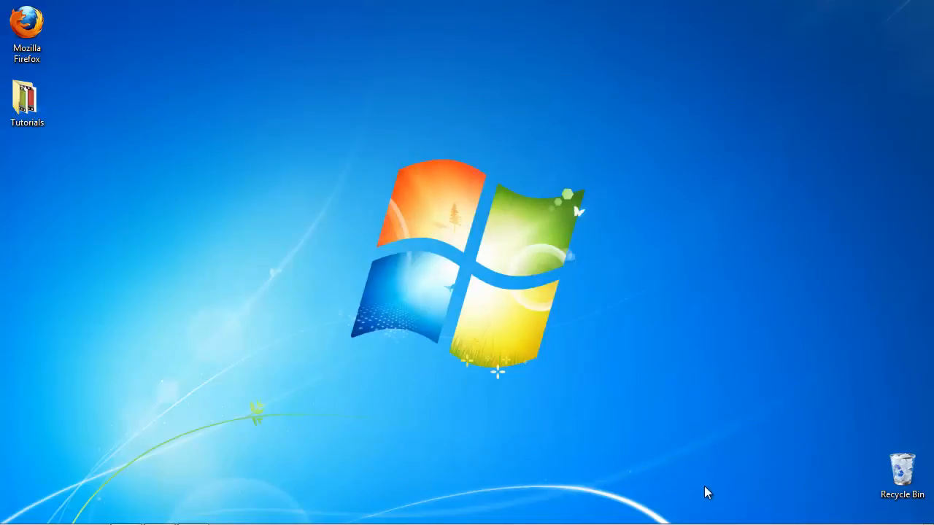
mouse_move(726, 481)
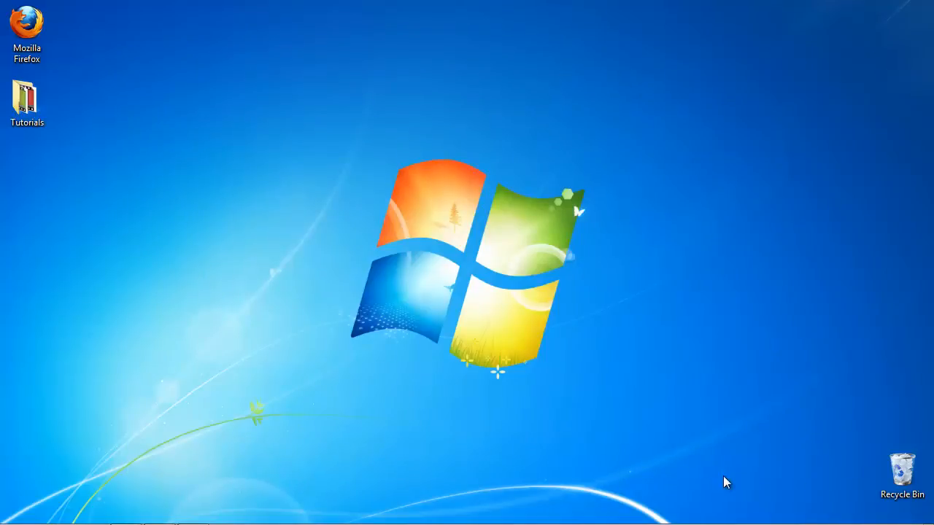